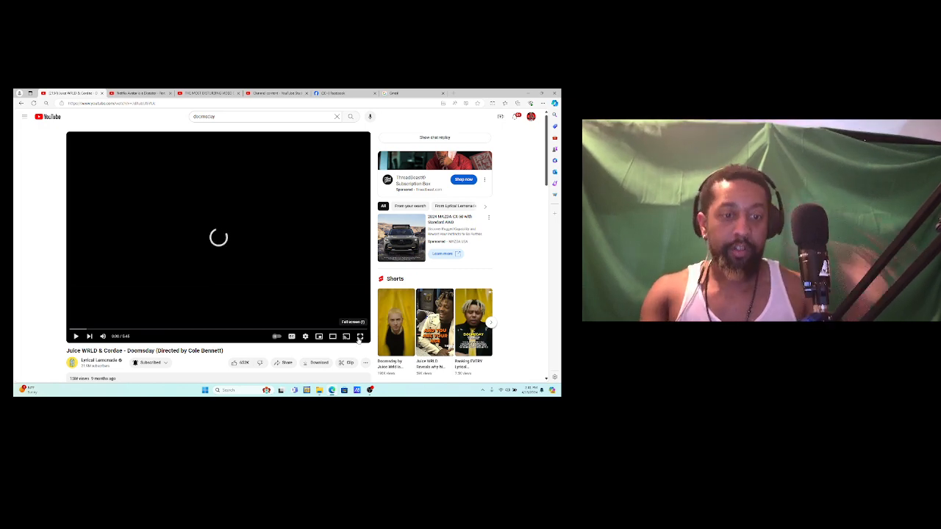
Step: Play the Doomsday video full screen, pausing briefly around 23 seconds before resuming
left_click(360, 336)
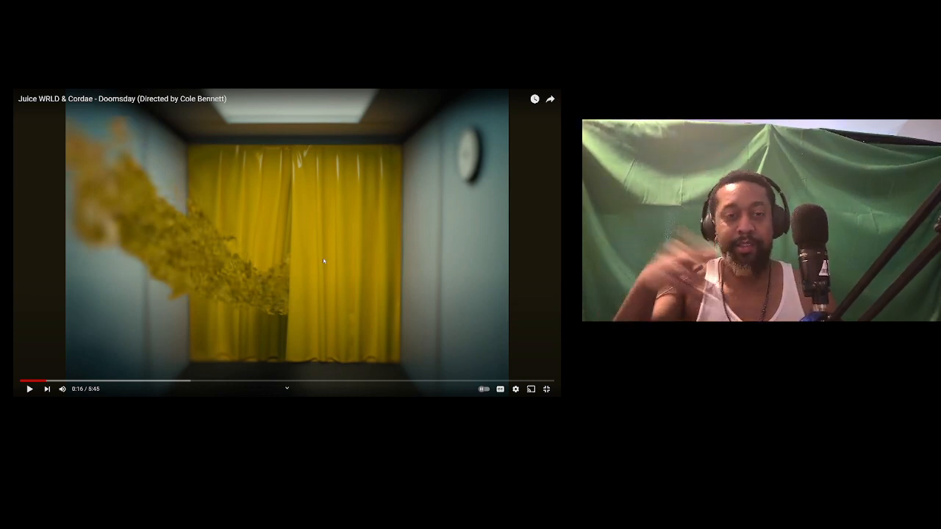
left_click(286, 243)
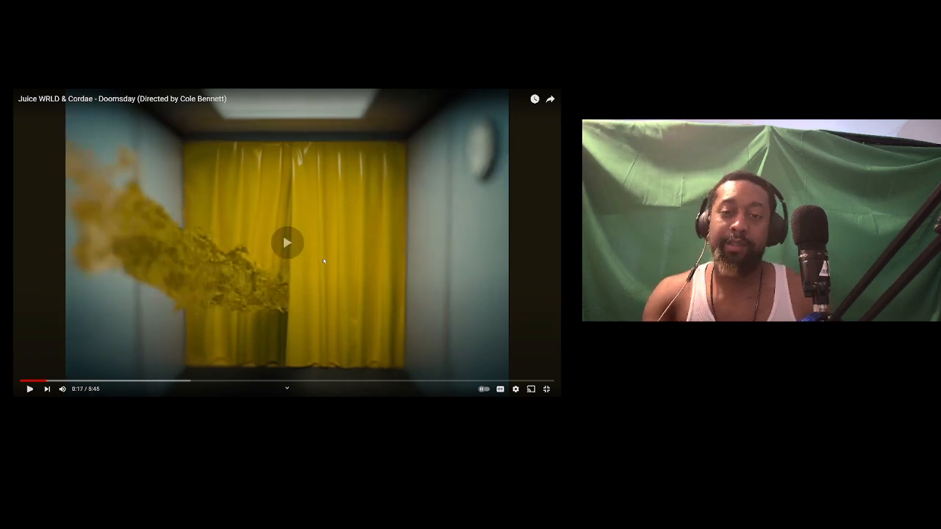
left_click(286, 243)
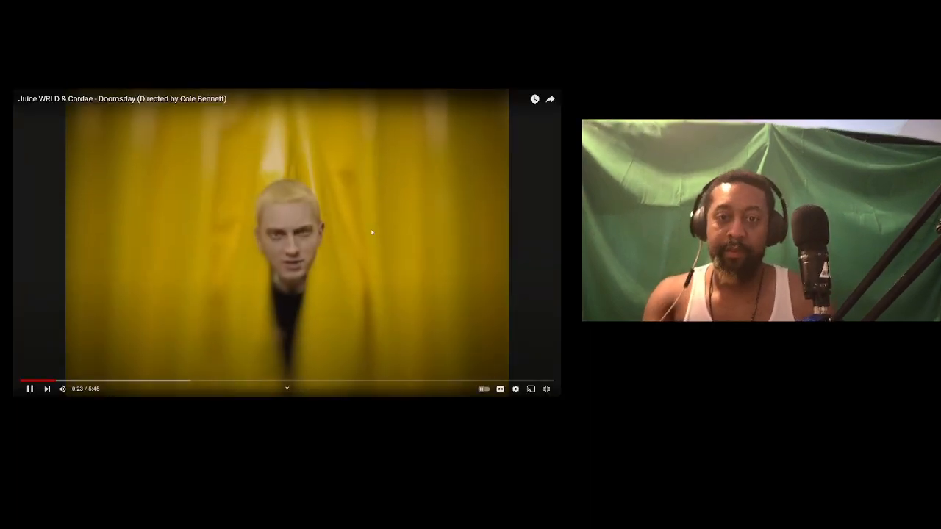
Step: Pause Doomsday at about 0:49 on the yellow-curtain entrance scene
left_click(30, 389)
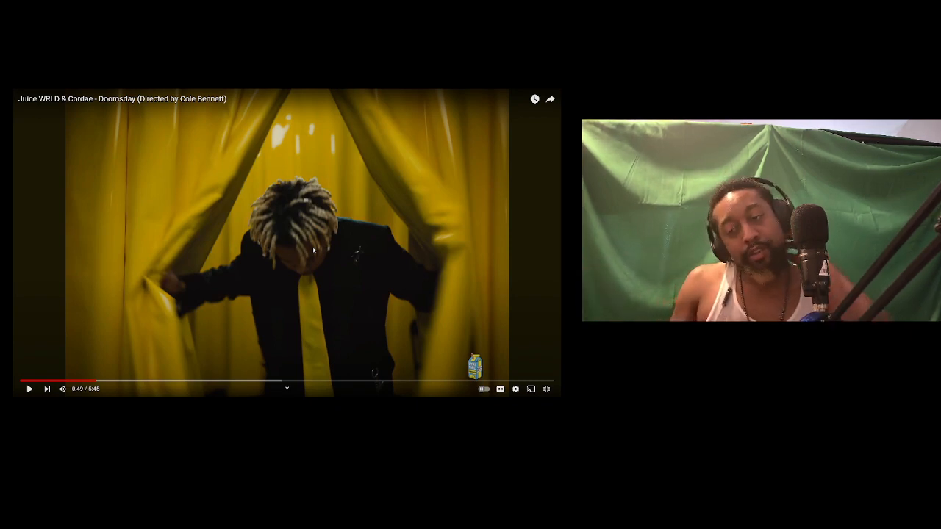
Step: Resume Doomsday and let it run to the 0:55 hallway clock scene
left_click(287, 242)
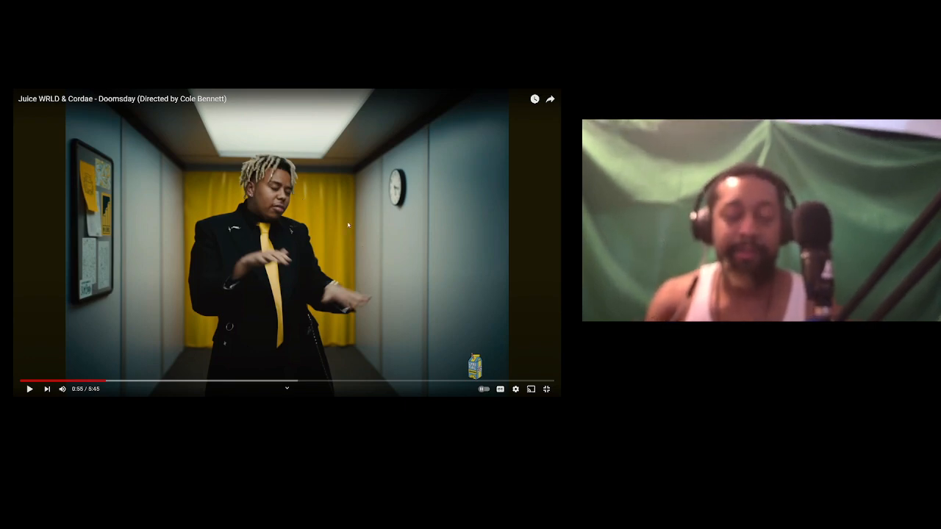
Step: Play Doomsday on until it sits paused at 3:00 in the paper-strewn hallway
left_click(28, 389)
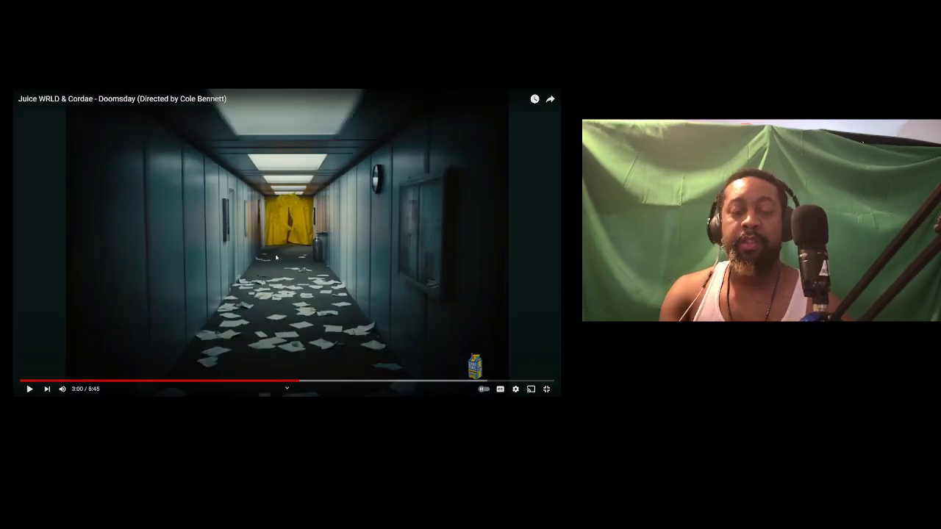
Step: Finish playing Doomsday, seek back to about 3:50, and exit full screen
left_click(29, 389)
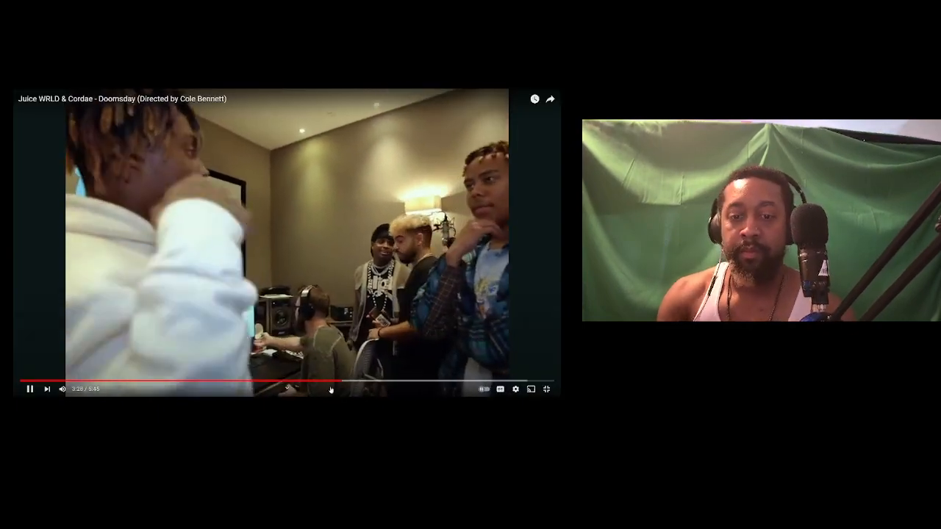
mouse_move(362, 381)
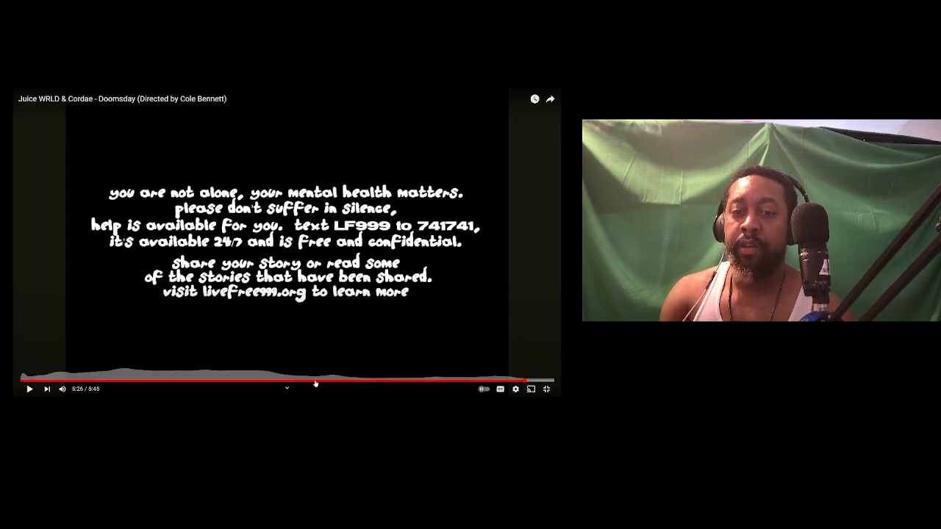
mouse_move(275, 381)
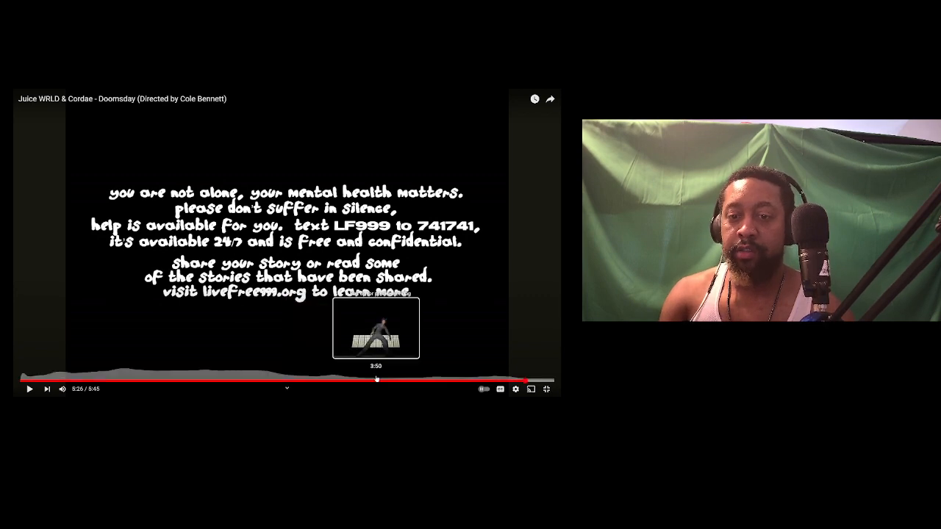
left_click(355, 381)
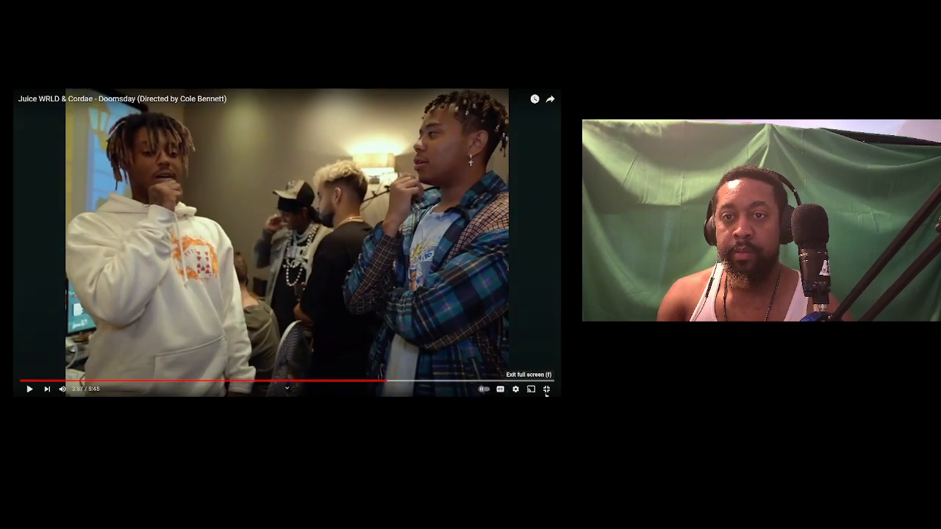
left_click(546, 389)
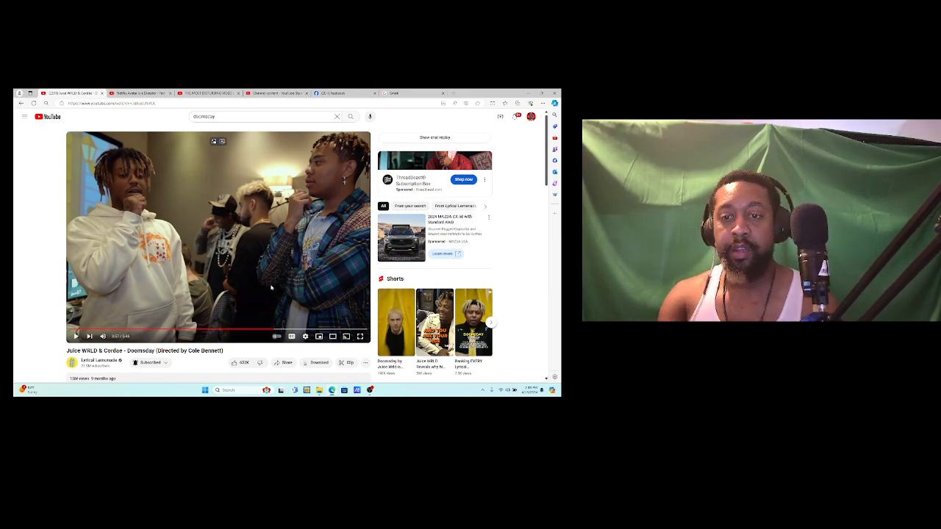
Step: Scroll the watch page, then go to the Eli_ Innuendo channel home via the avatar menu
scroll("down", 3)
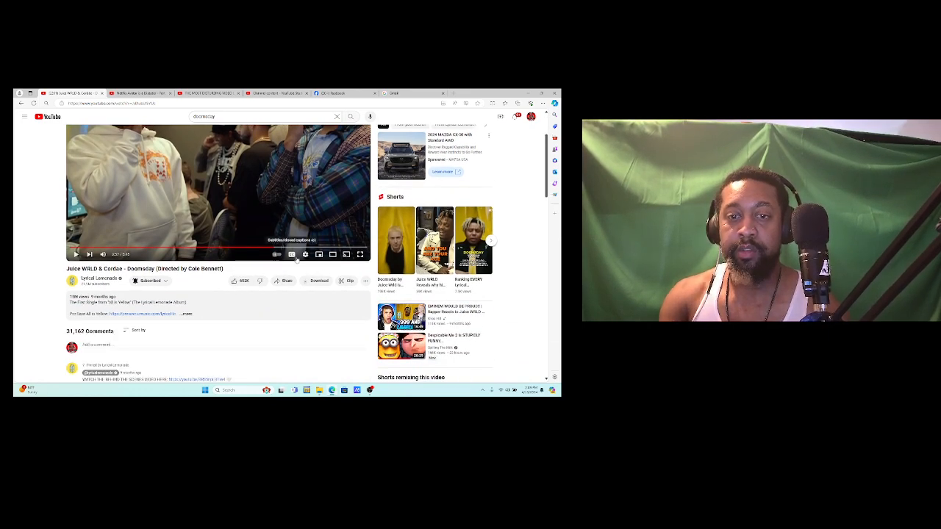
scroll("down", 3)
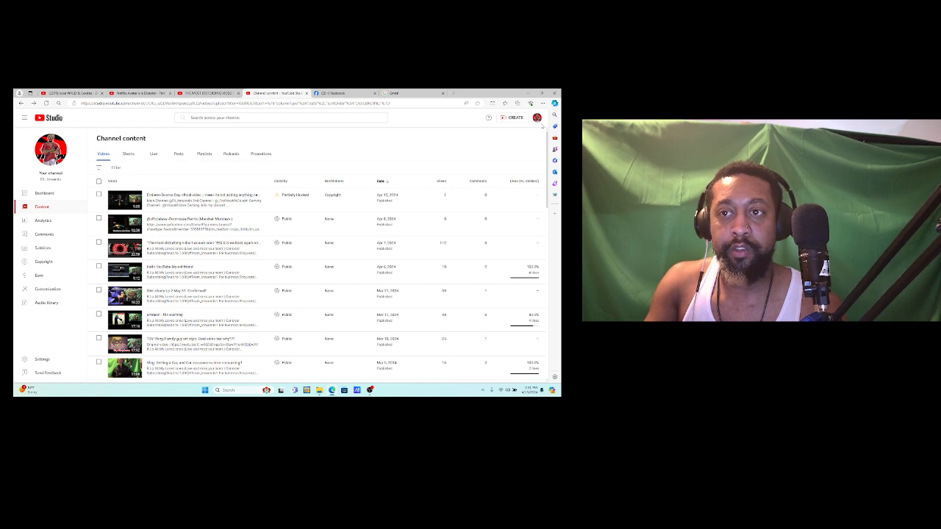
left_click(543, 118)
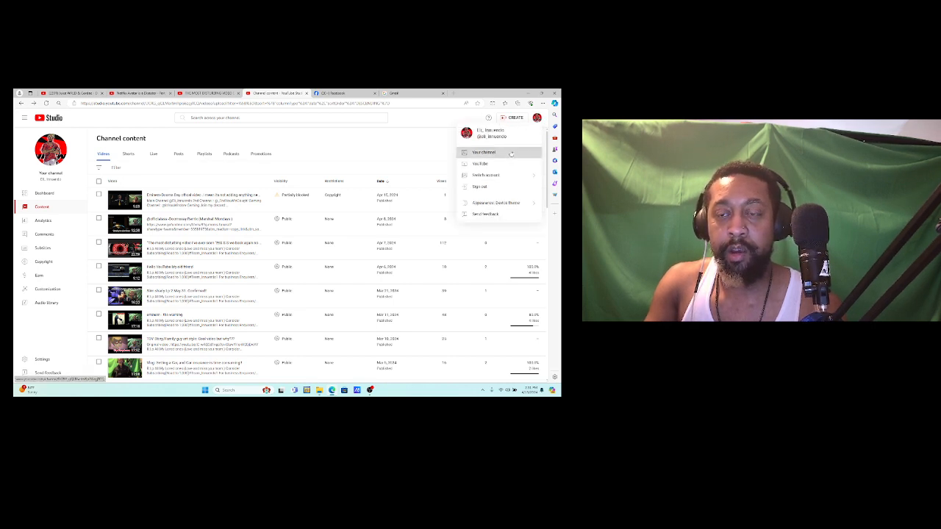
left_click(483, 152)
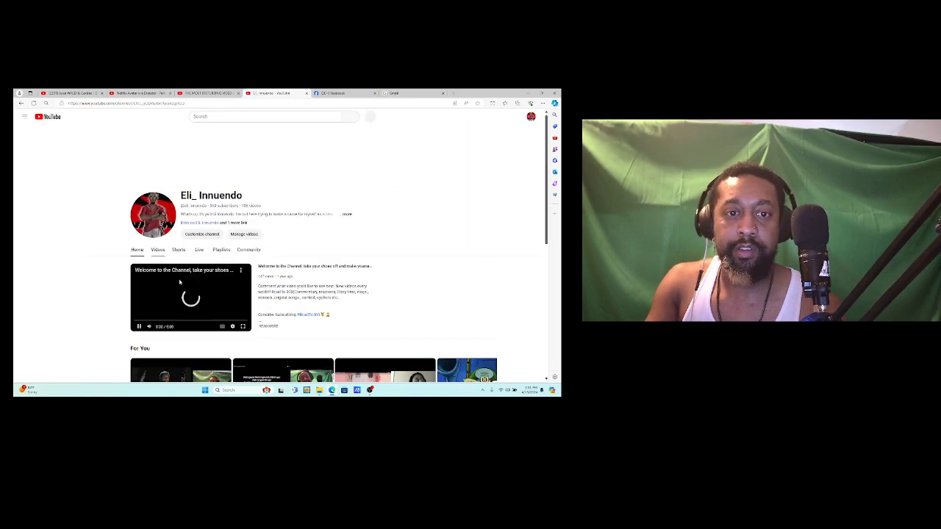